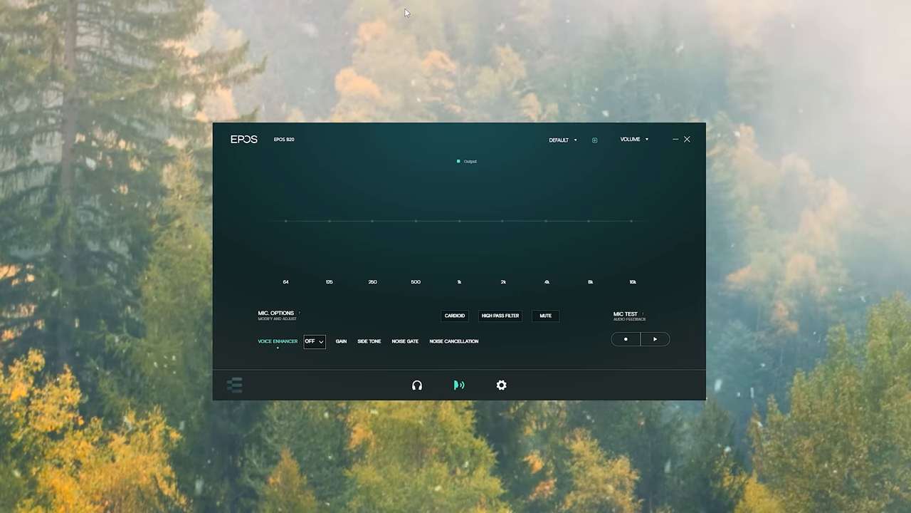
{"action": "mouse_move", "coordinate": [450, 134]}
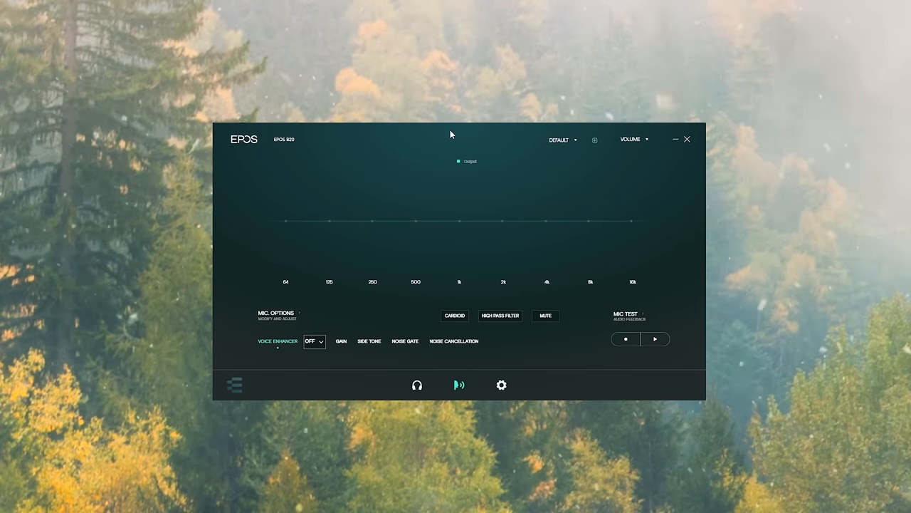
{"action": "mouse_move", "coordinate": [325, 278]}
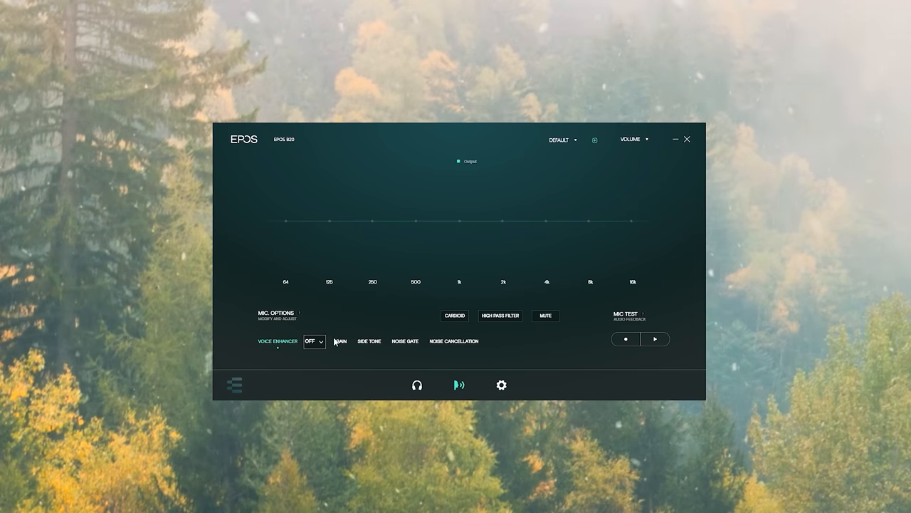
Switch the mic voice enhancer to Warm, then Clear, then Custom, reshaping the EQ curve each time.
{"action": "left_click", "coordinate": [315, 341]}
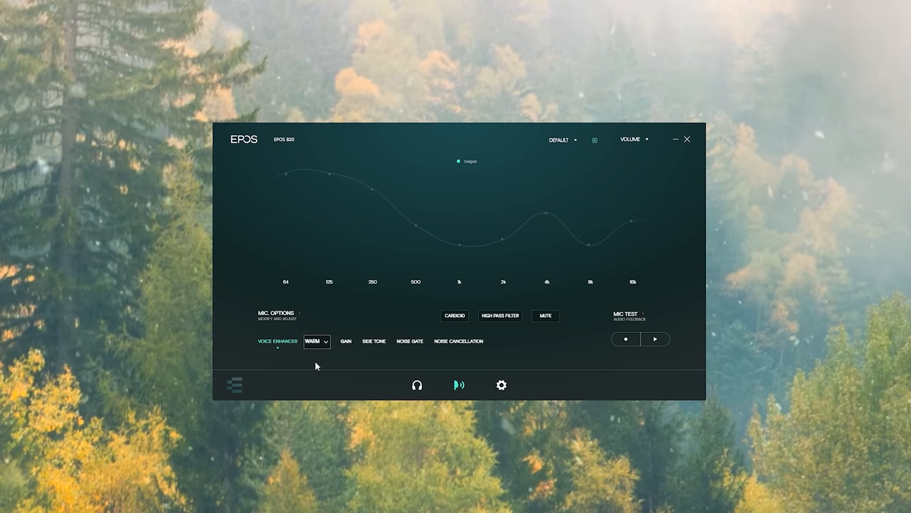
{"action": "left_click", "coordinate": [316, 342]}
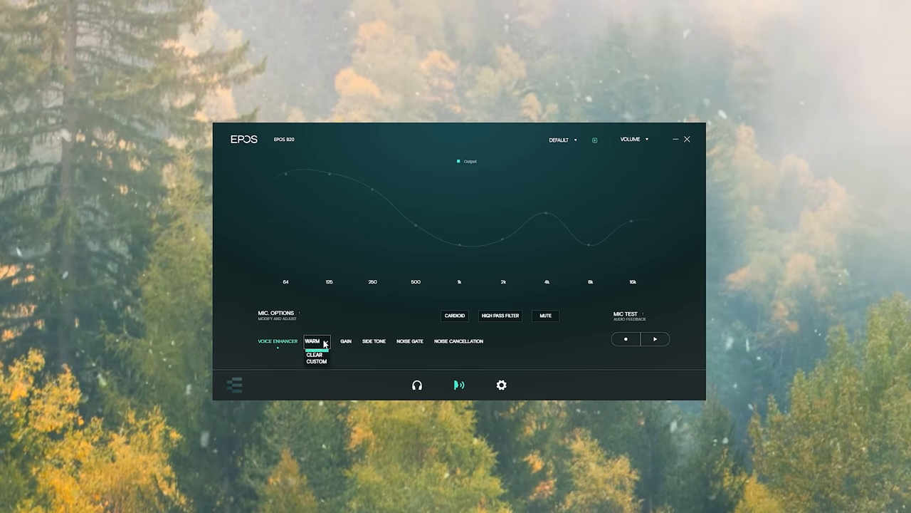
{"action": "left_click", "coordinate": [313, 354]}
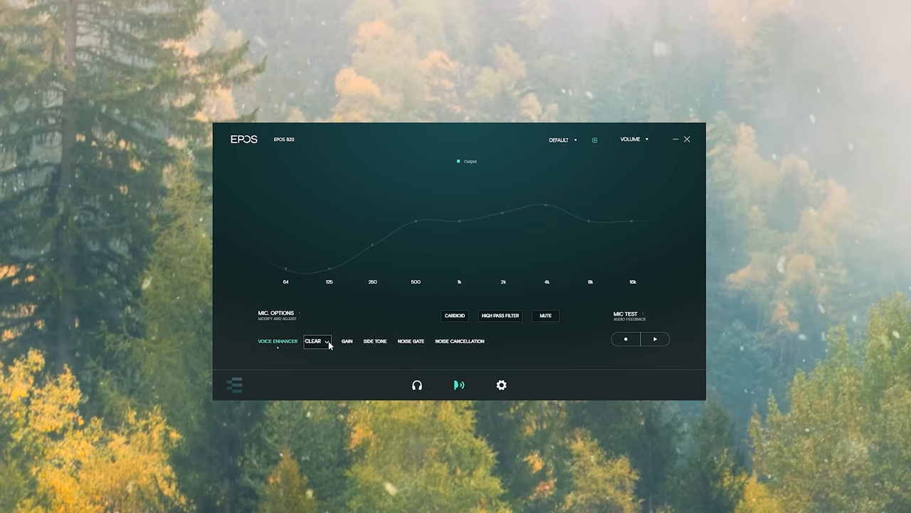
{"action": "left_click", "coordinate": [316, 342]}
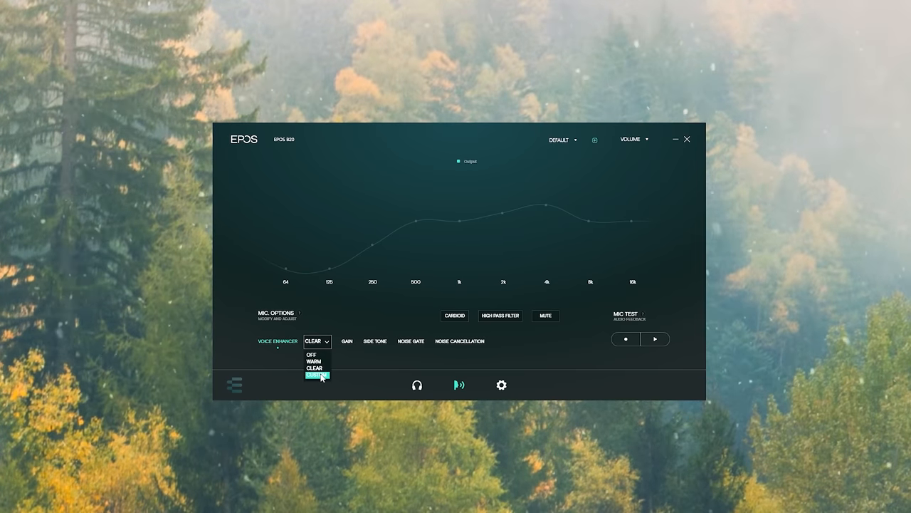
{"action": "left_click", "coordinate": [318, 376]}
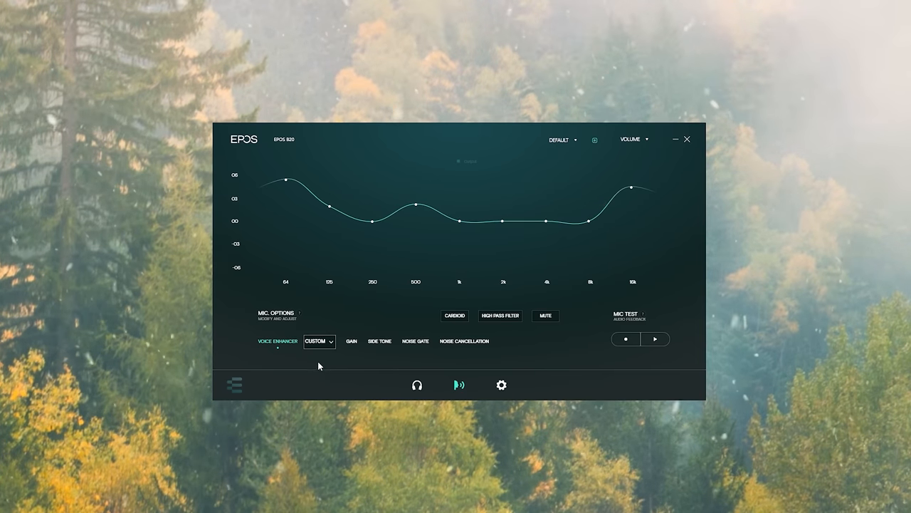
Review gain and side tone at 0%, then set noise cancellation to about halfway.
{"action": "left_click", "coordinate": [350, 342]}
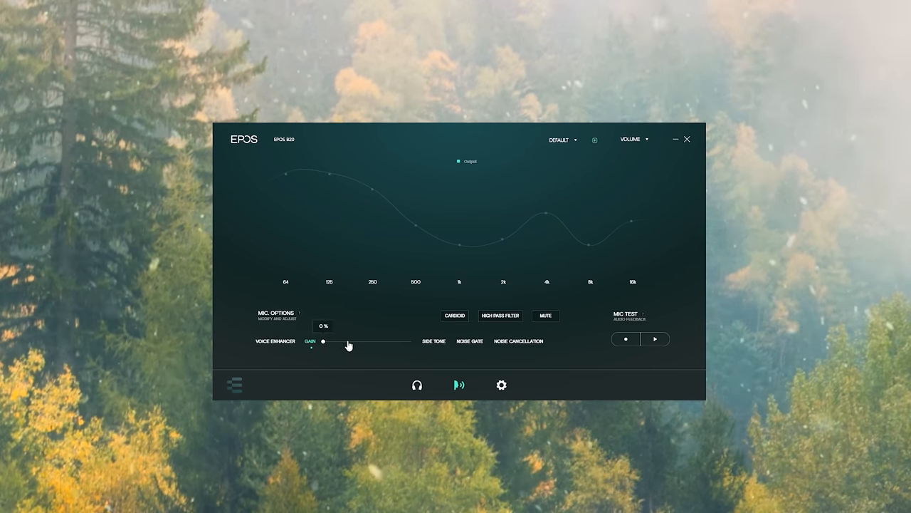
{"action": "left_click", "coordinate": [433, 342]}
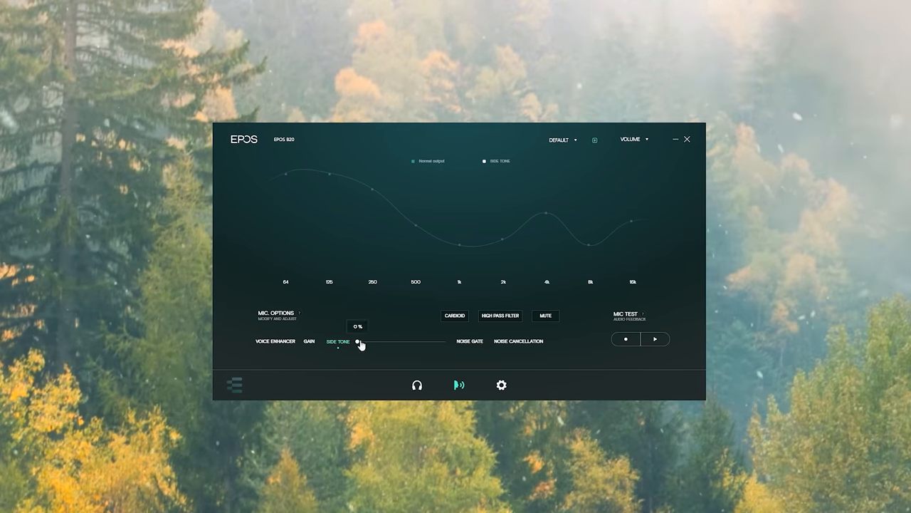
{"action": "left_click", "coordinate": [373, 342]}
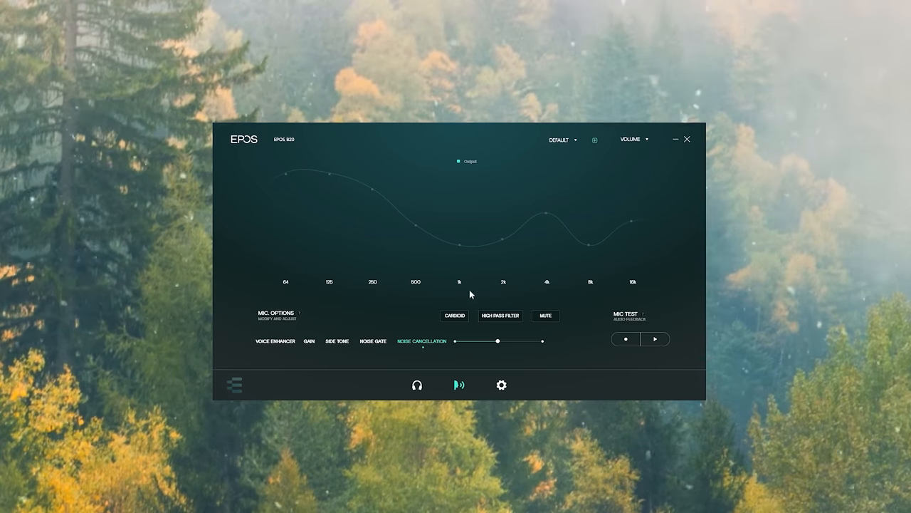
{"action": "mouse_move", "coordinate": [445, 325]}
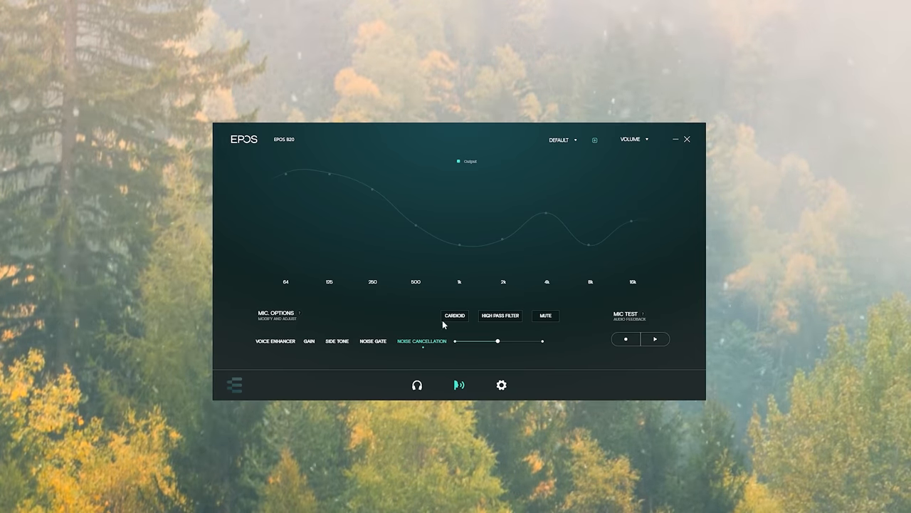
{"action": "left_click", "coordinate": [500, 317]}
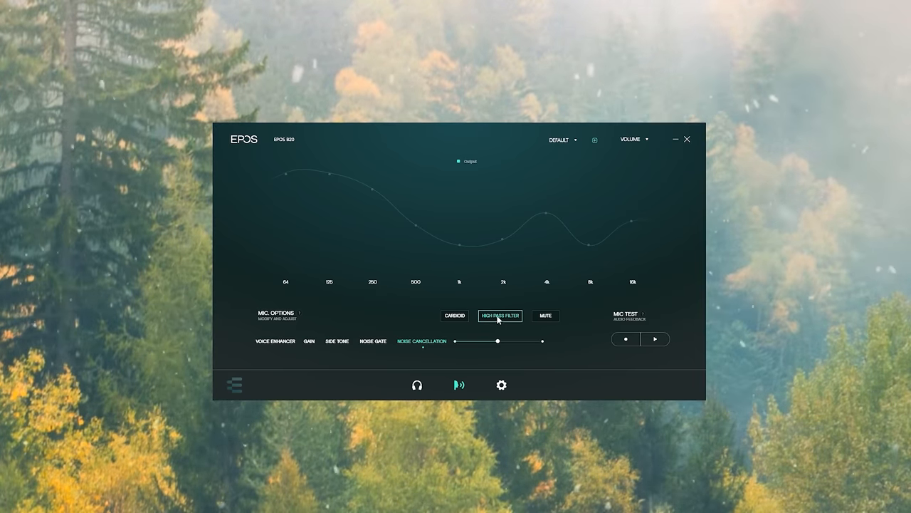
{"action": "left_click", "coordinate": [500, 316]}
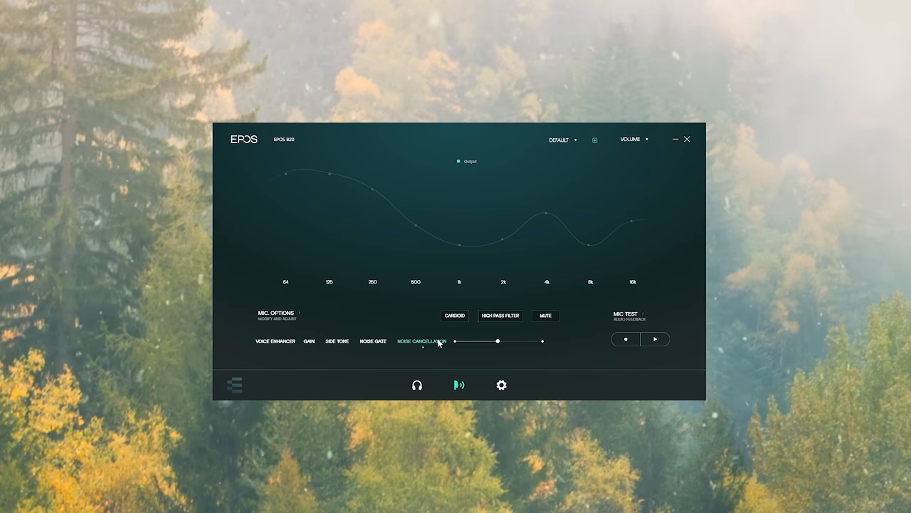
{"action": "mouse_move", "coordinate": [581, 336]}
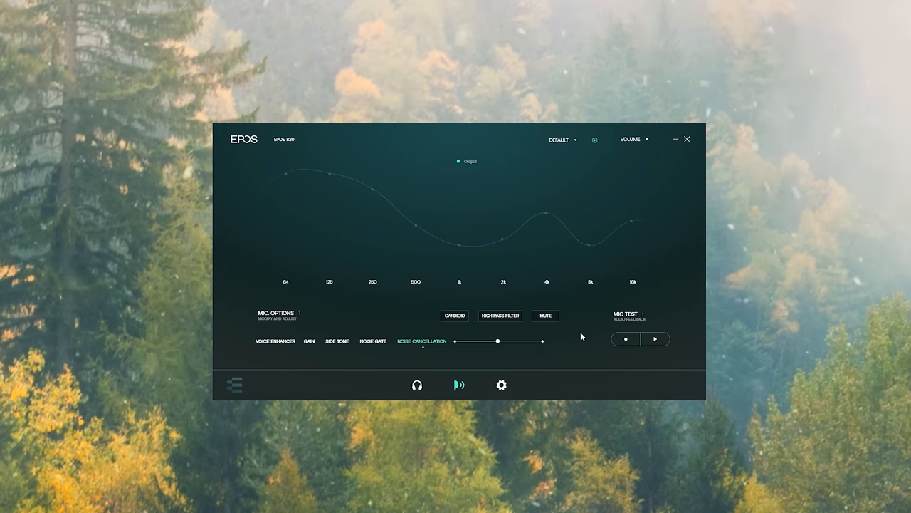